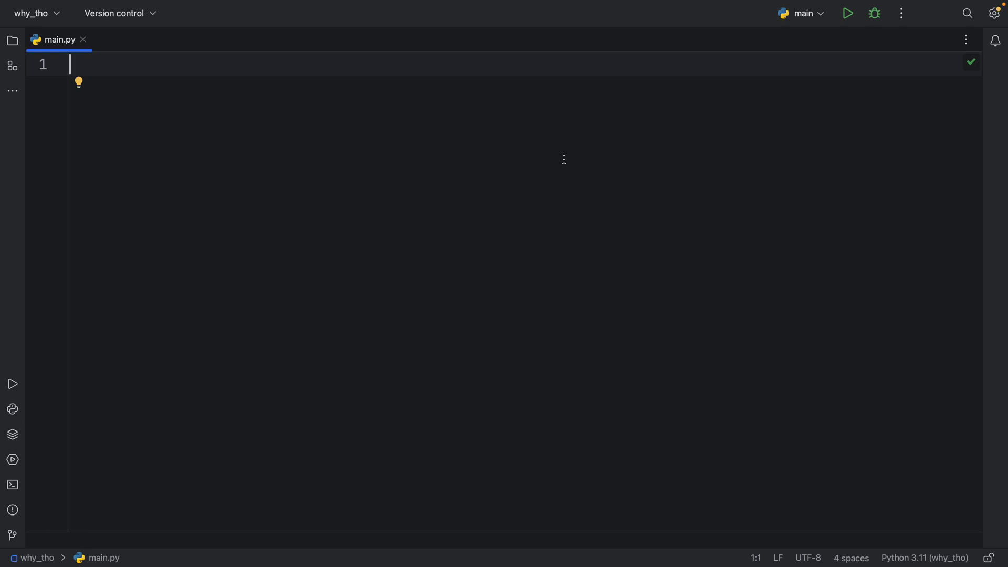
Step: Add 'from functools import reduce' as the first line of main.py
text(f)
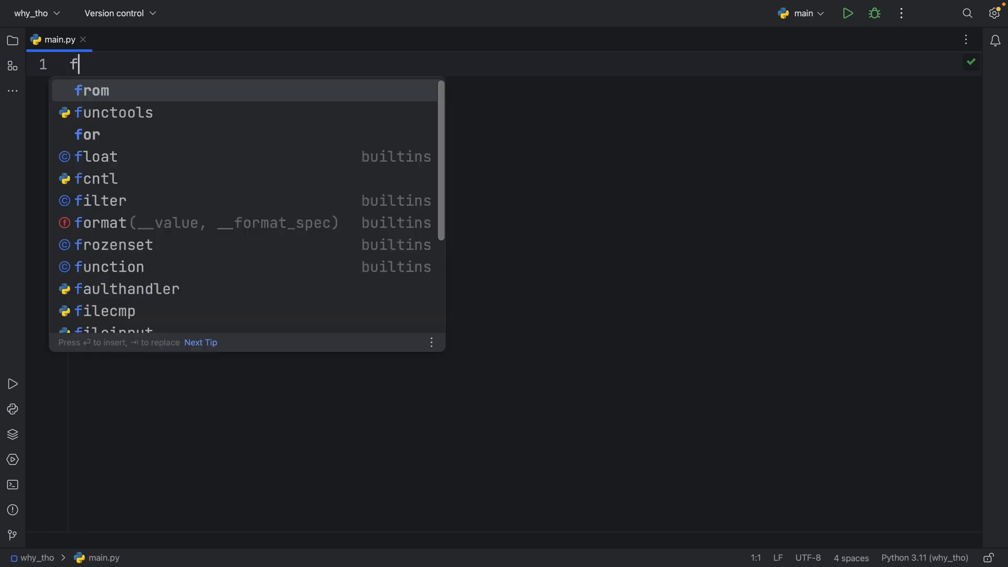
text(rom functools import reduce)
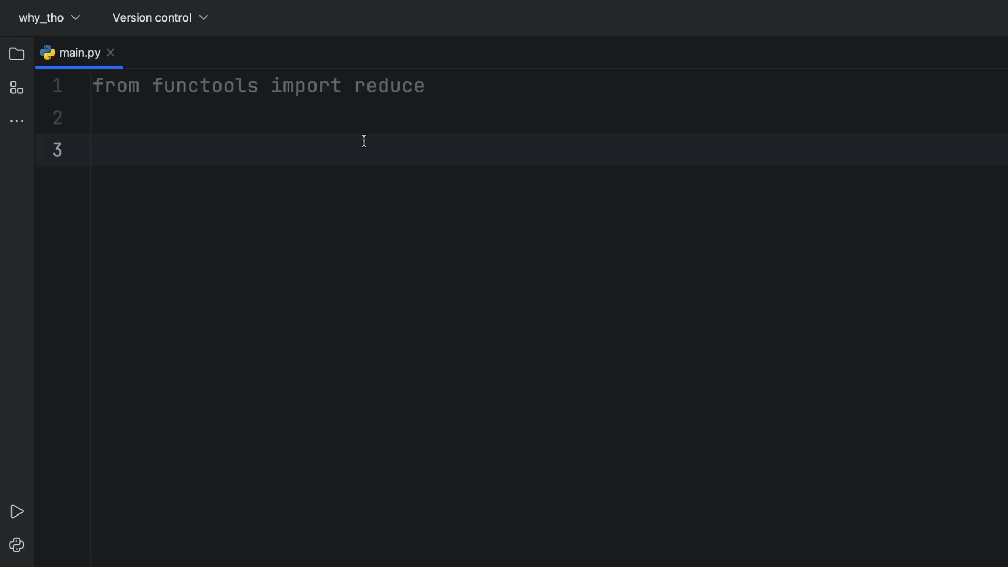
Step: Define 'numbers: list[int] = [1, 2, 3, 4, 5]'
text(numbers)
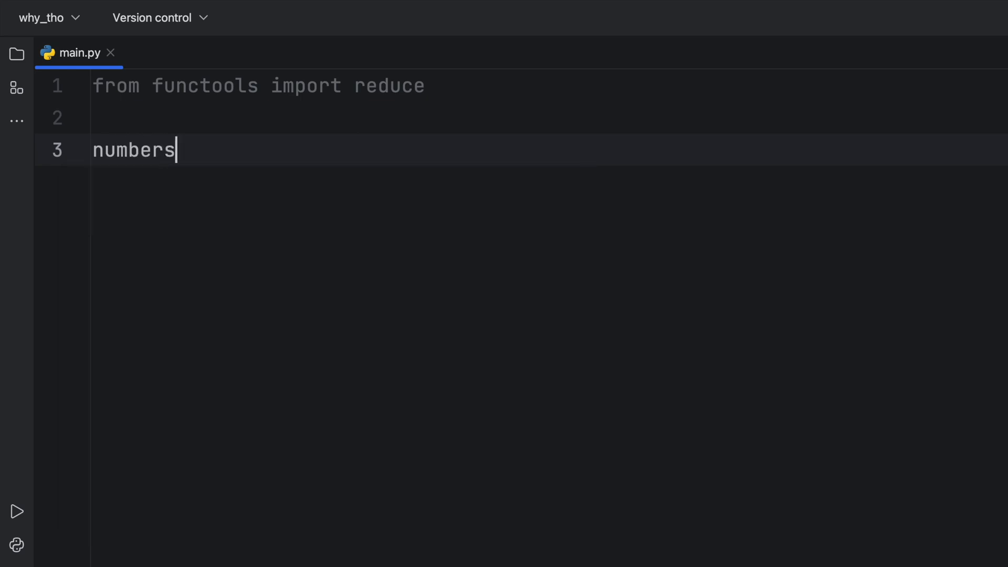
text(: list)
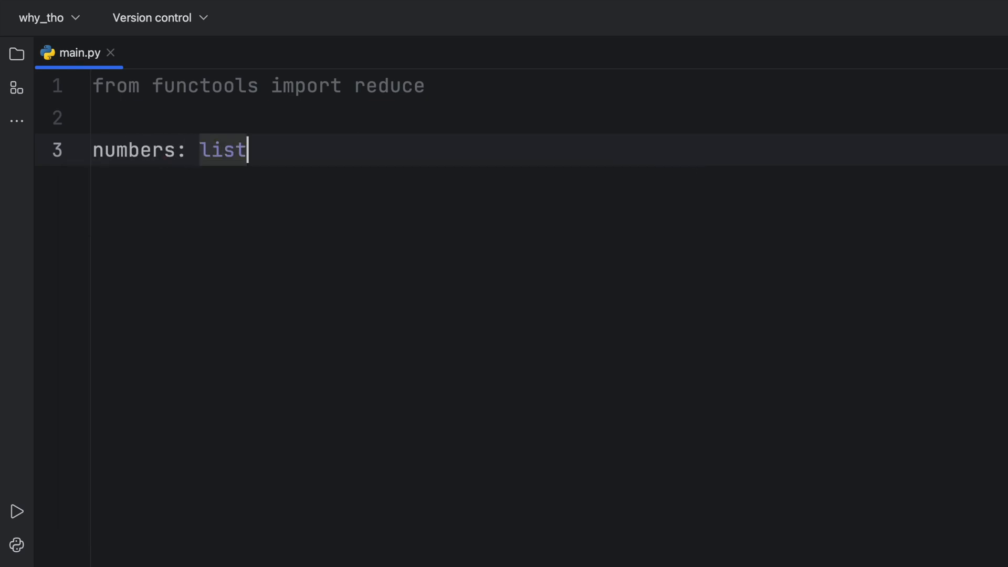
text([int] =)
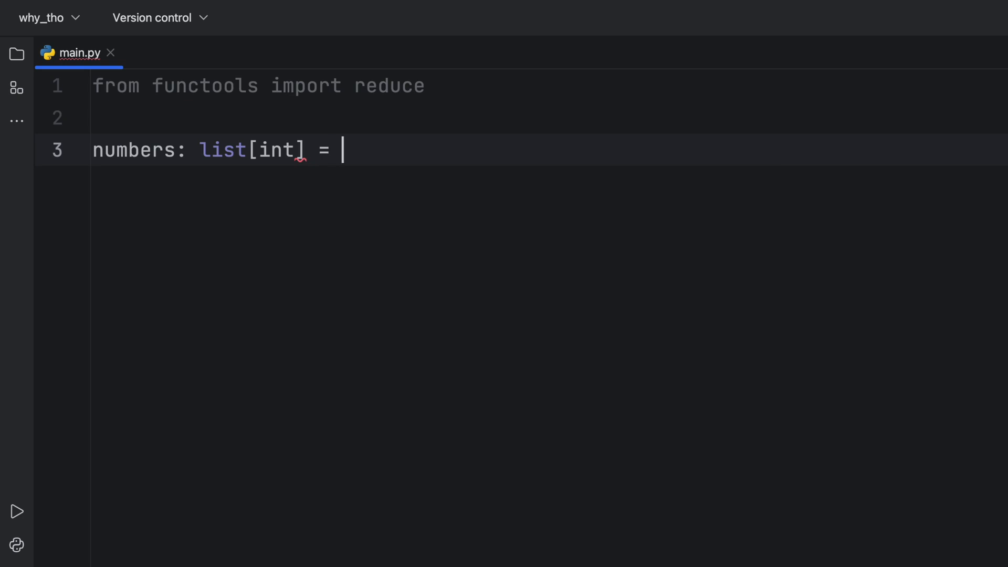
text([1,2,3,4,5])
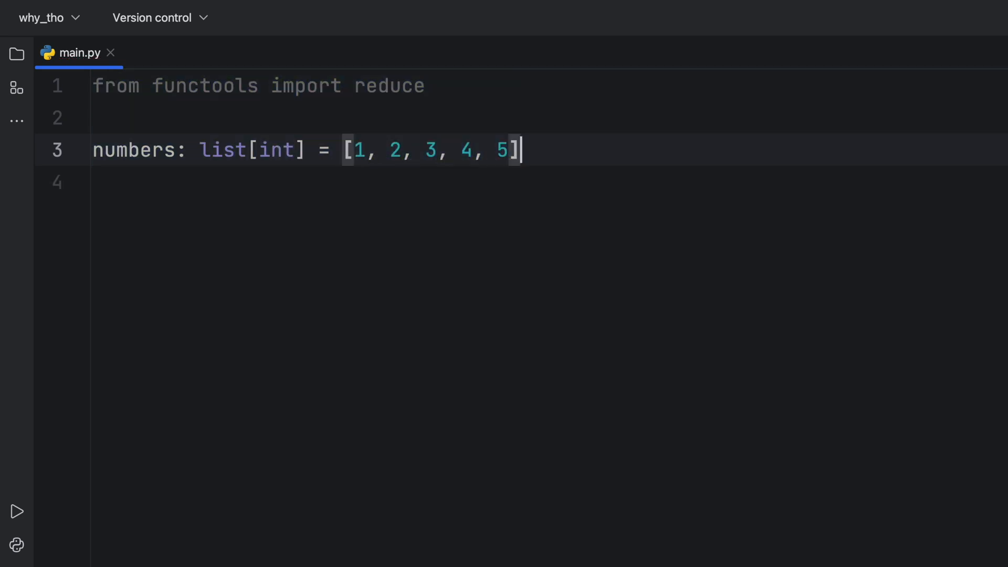
Step: Start the line 'result: float = reduce(' below the numbers list
text(resu)
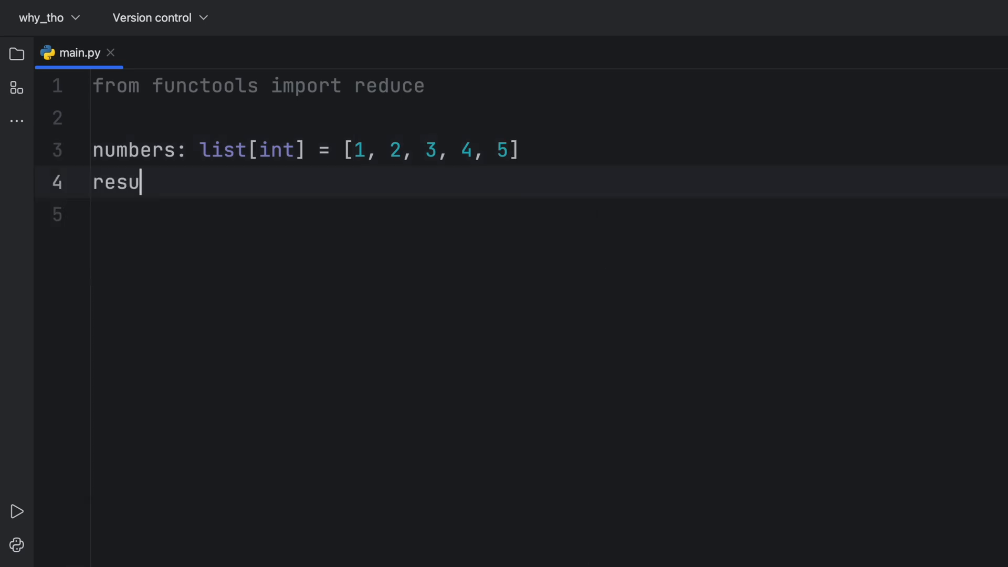
text(lt: float)
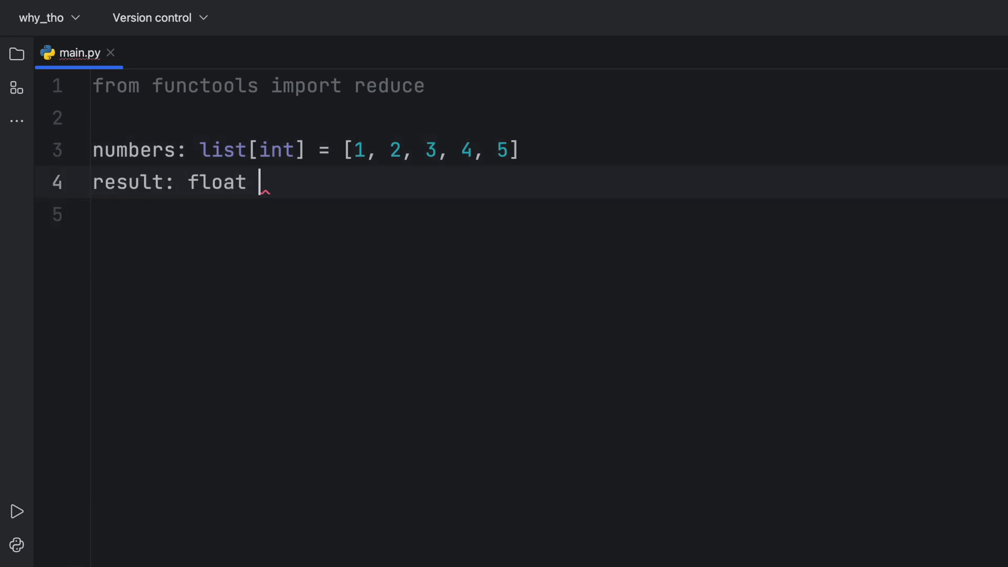
text(= reduce()
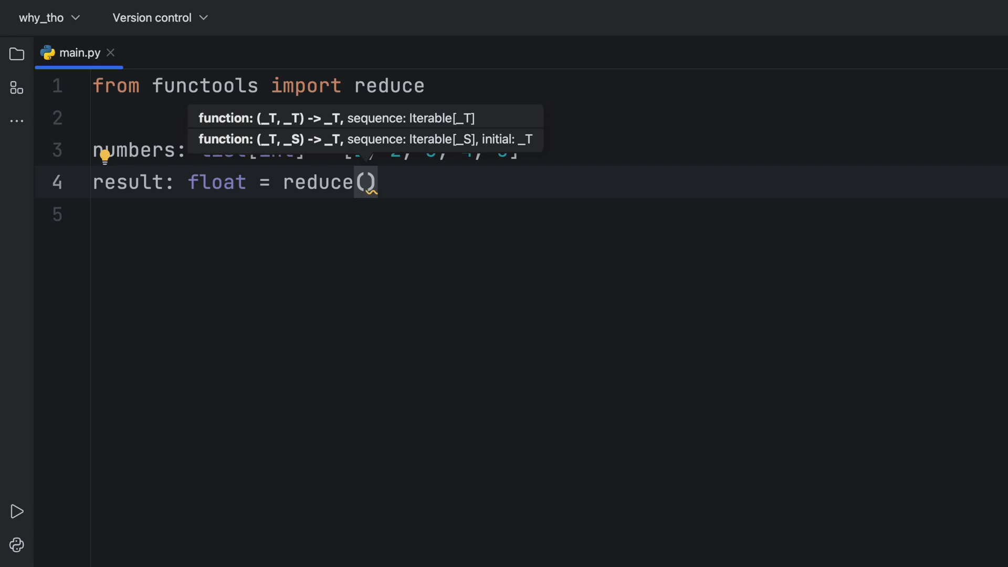
Step: Fill the call as 'reduce(lambda a, b: a + b, numbers)' to sum the list
text(lambda)
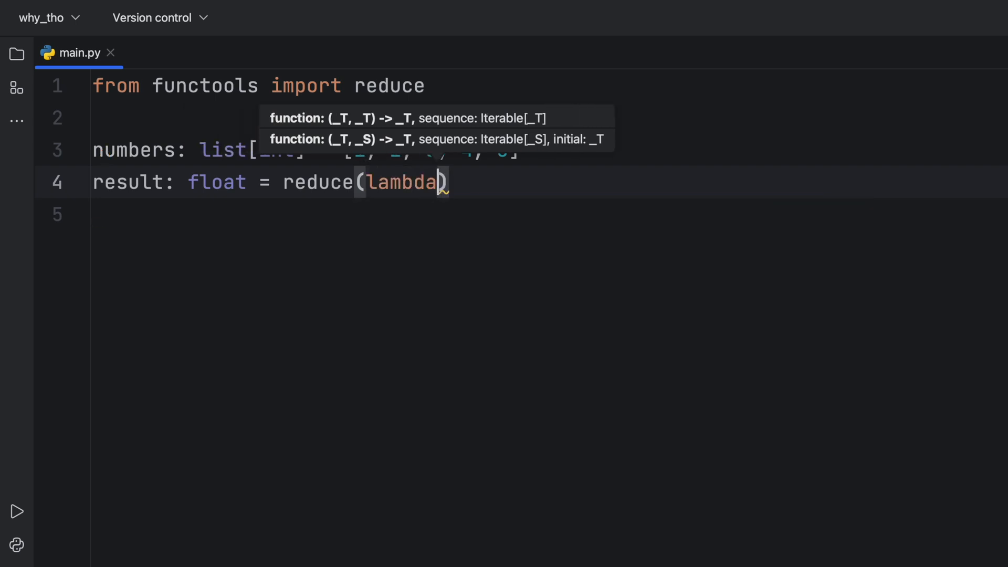
text(a,)
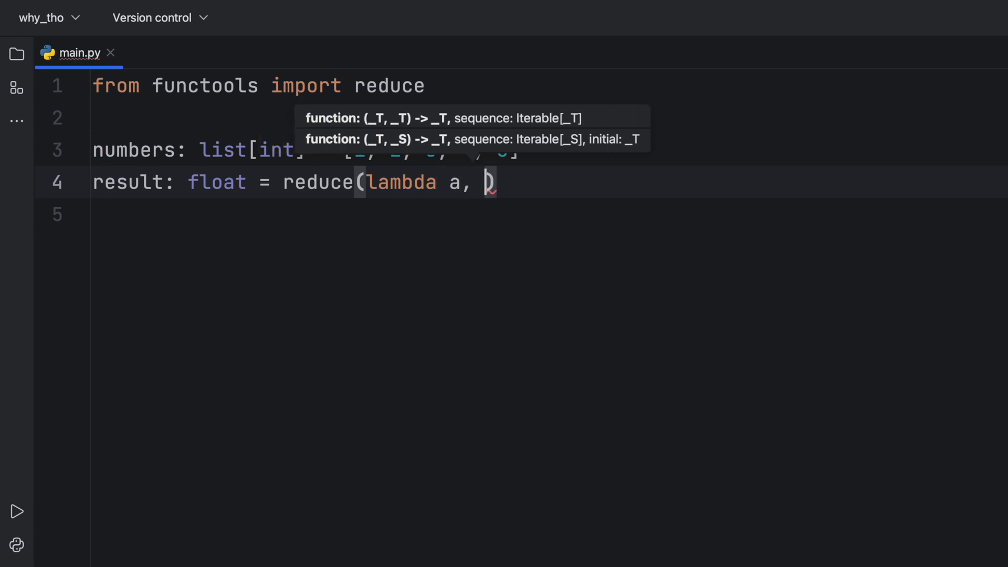
text(b)
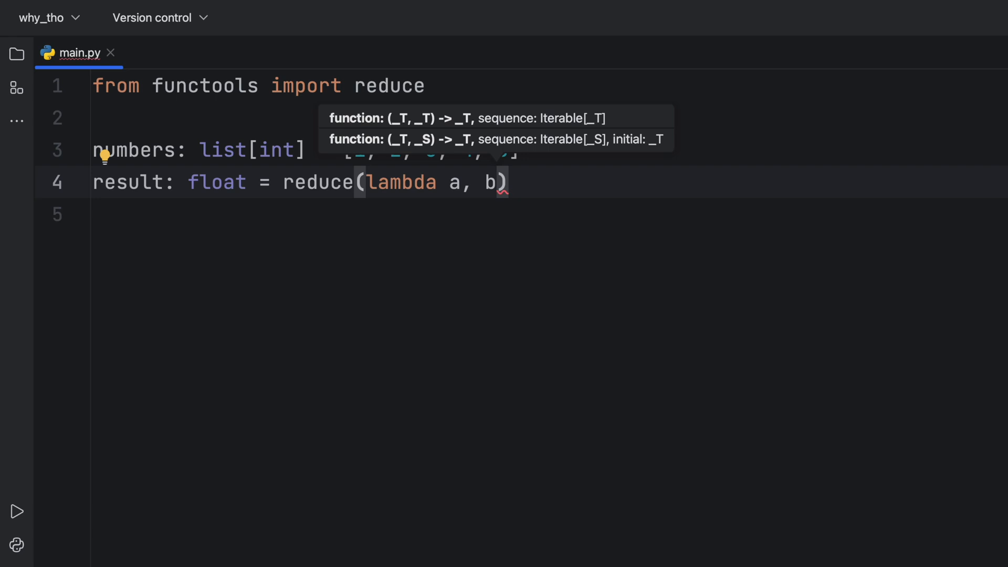
text(:)
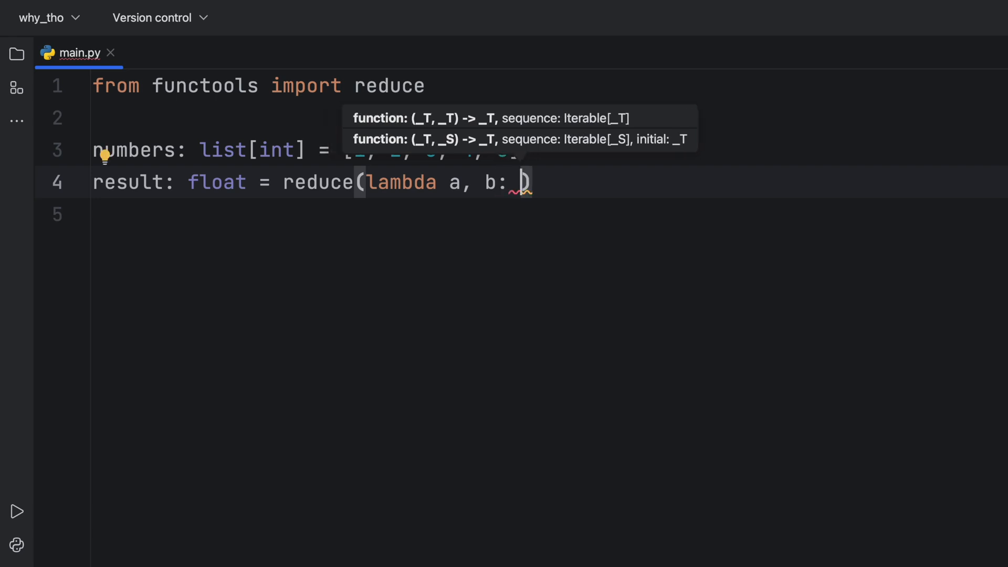
text(a +)
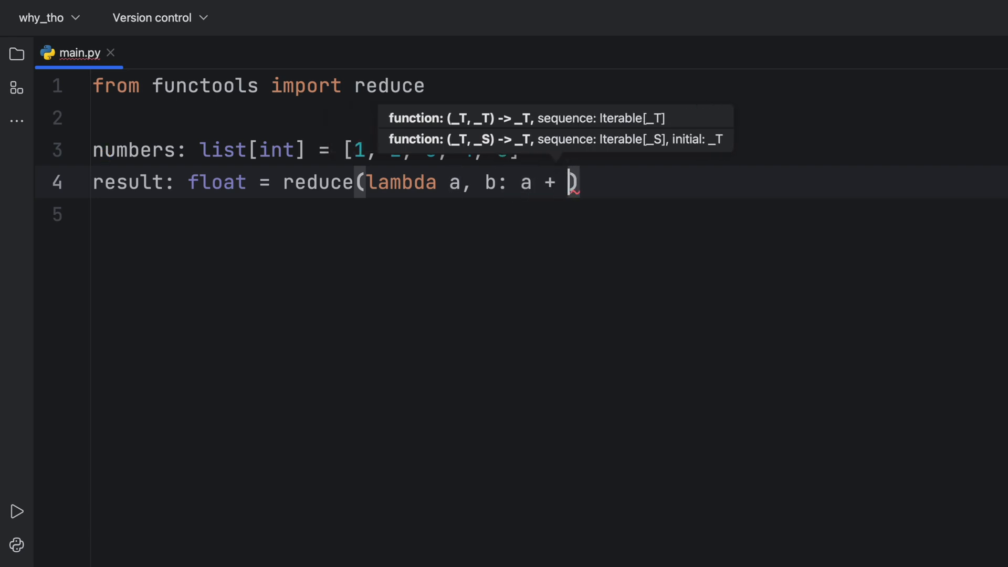
text(, numbers)
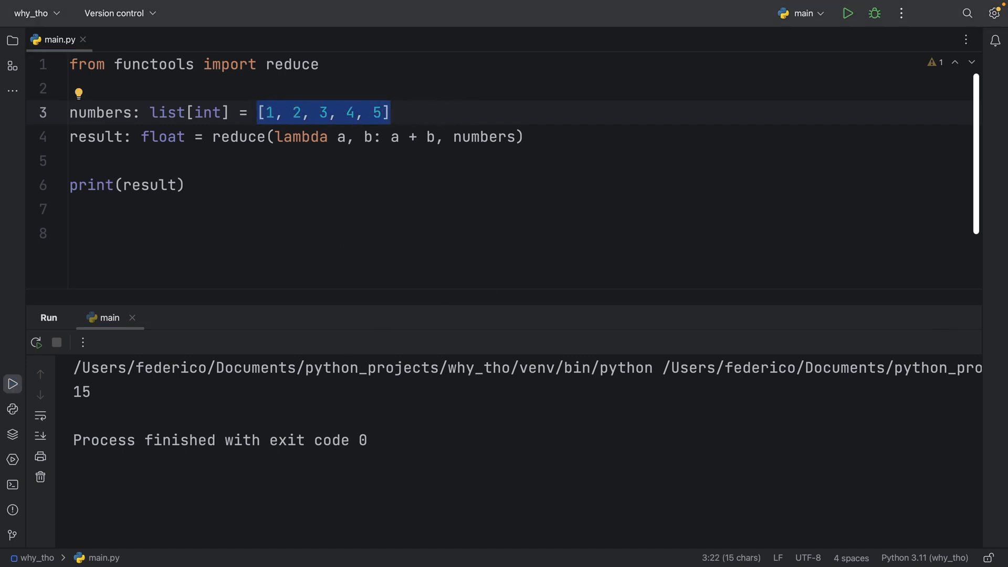
Step: Replace the lambda's + with * so reduce multiplies the values
click(436, 136)
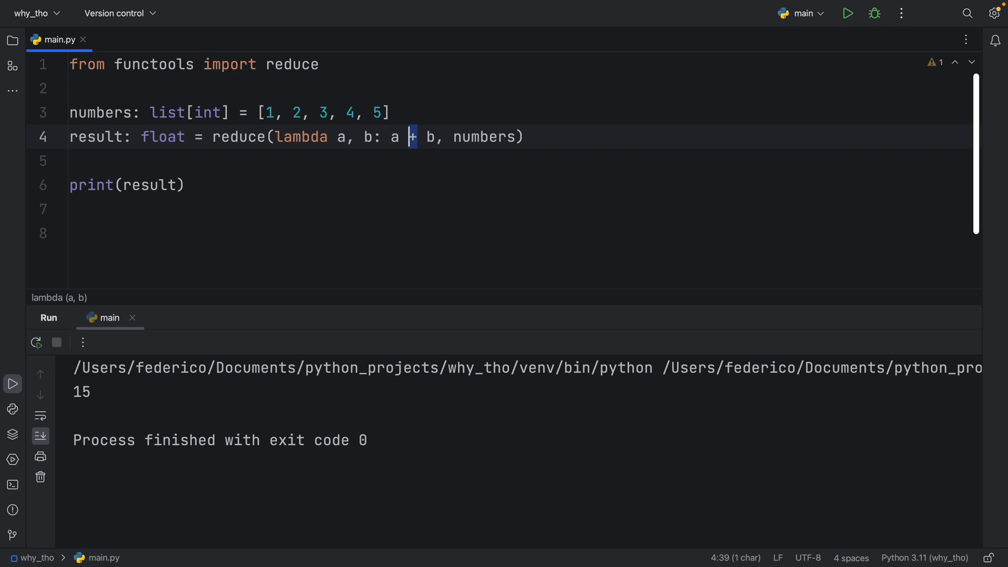
text(*)
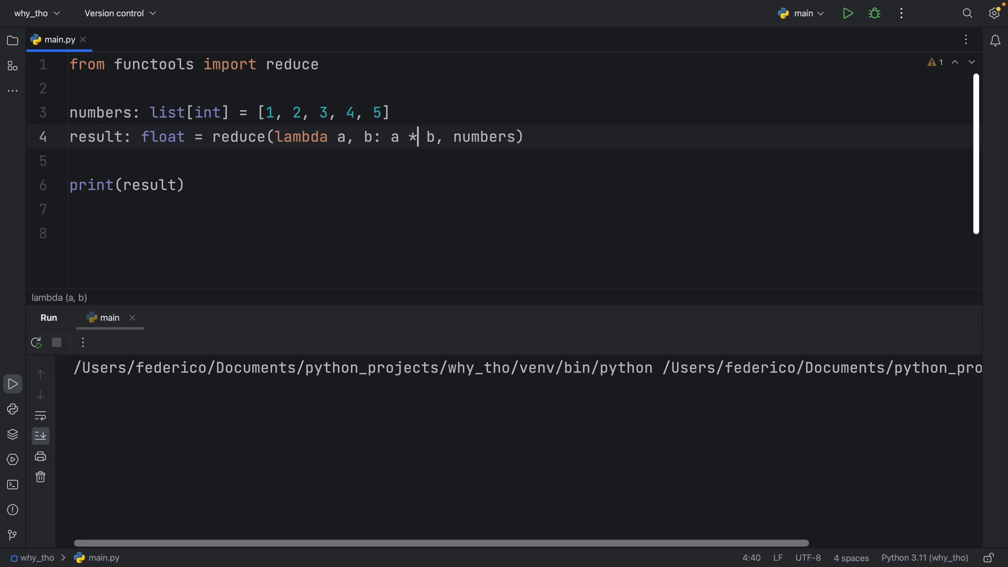
Step: Run the multiplying reduce to print 120, highlighting the numbers and b arguments
click(847, 13)
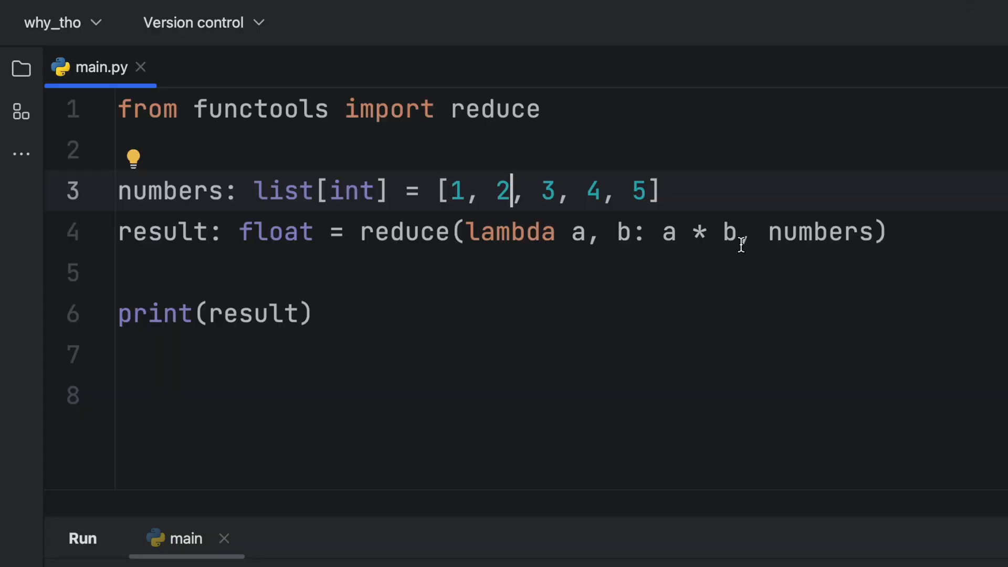
double_click(817, 233)
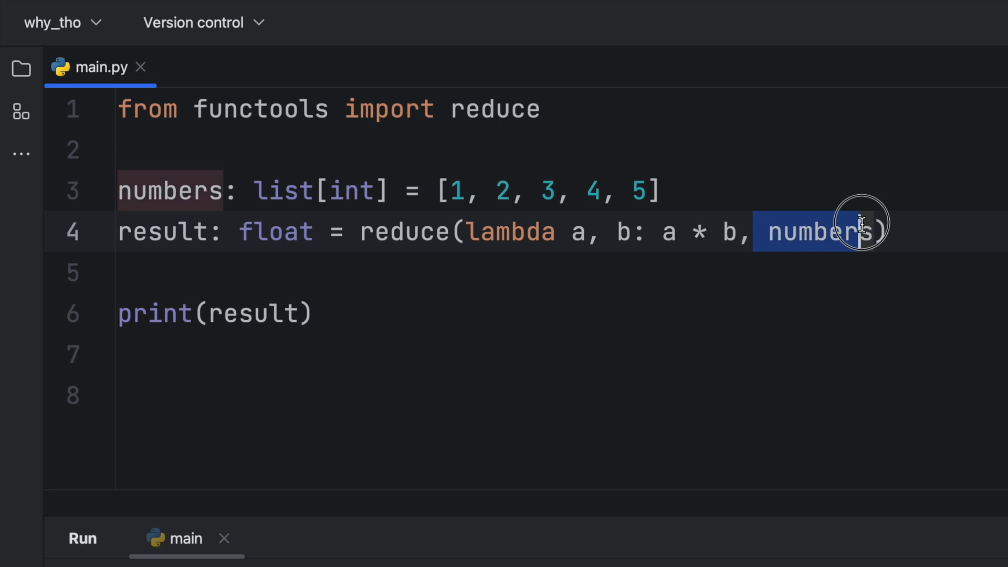
click(737, 281)
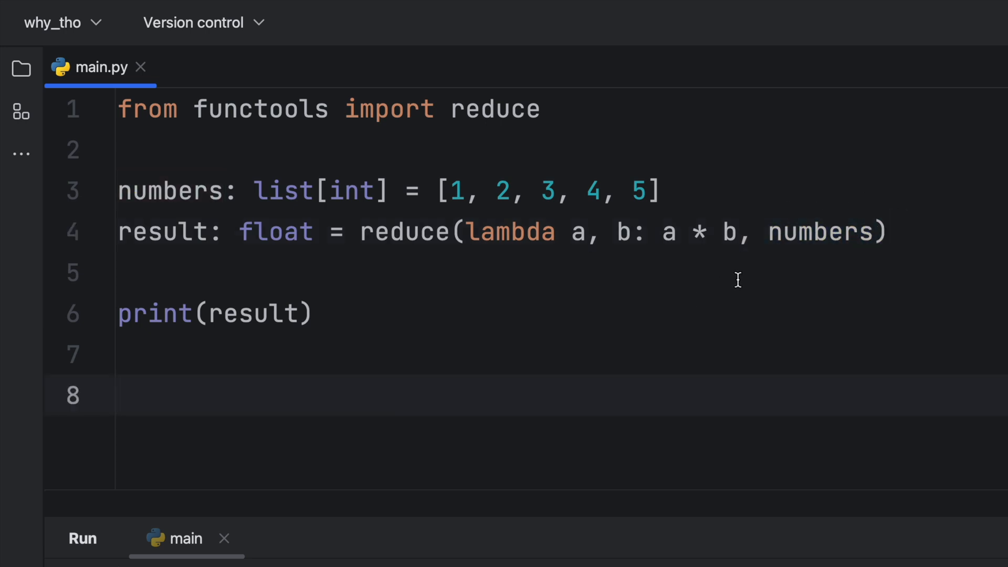
drag(454, 190, 511, 190)
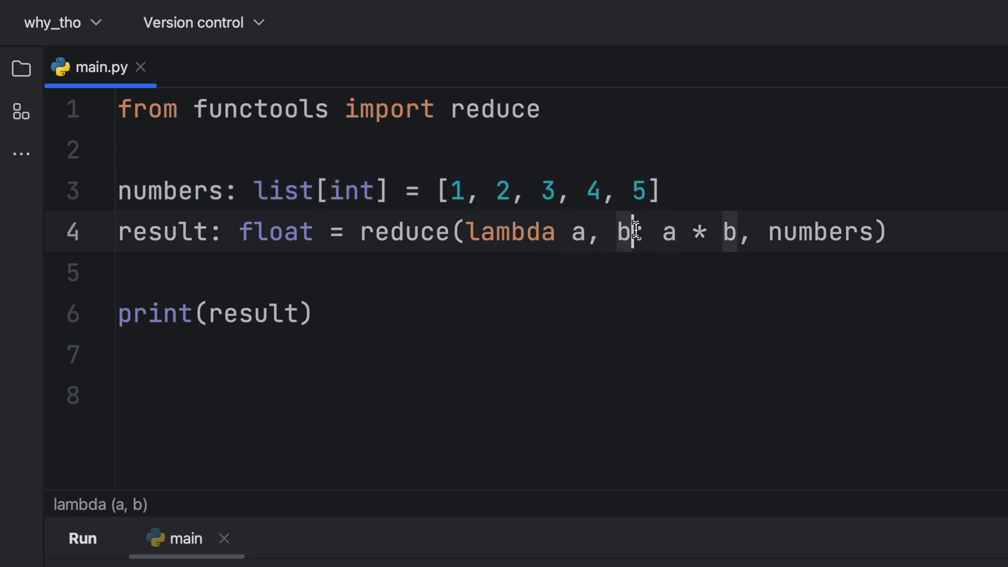
double_click(582, 232)
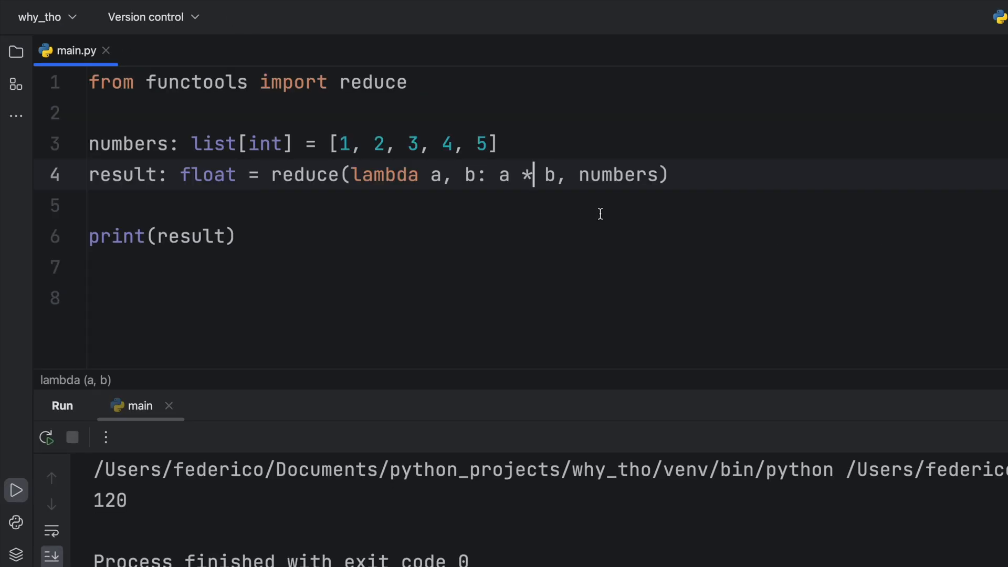
Step: Change the lambda operator back to + so a and b are added
text(+)
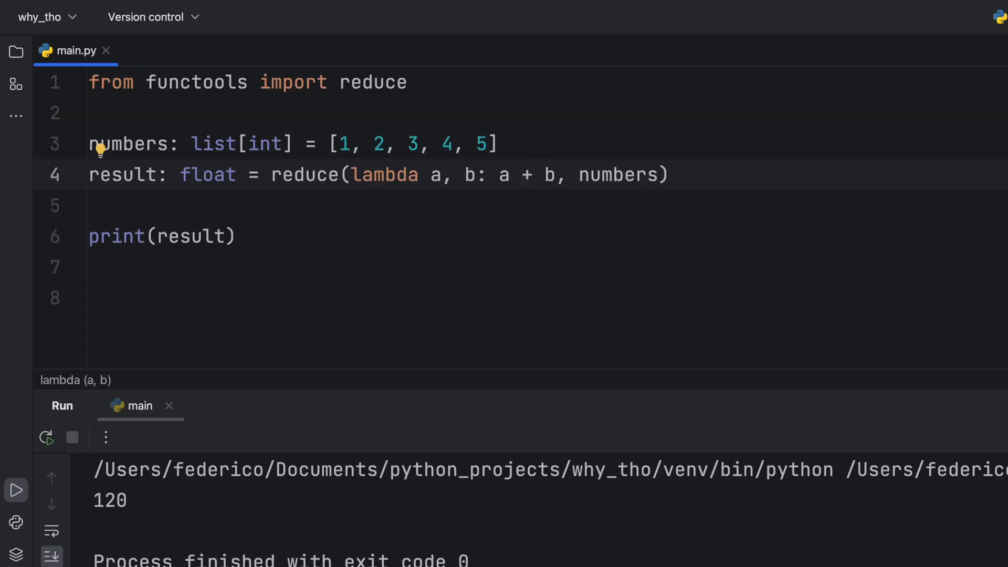
mouse_move(994, 266)
text(  # ((((1+2)+3)+4)+5)
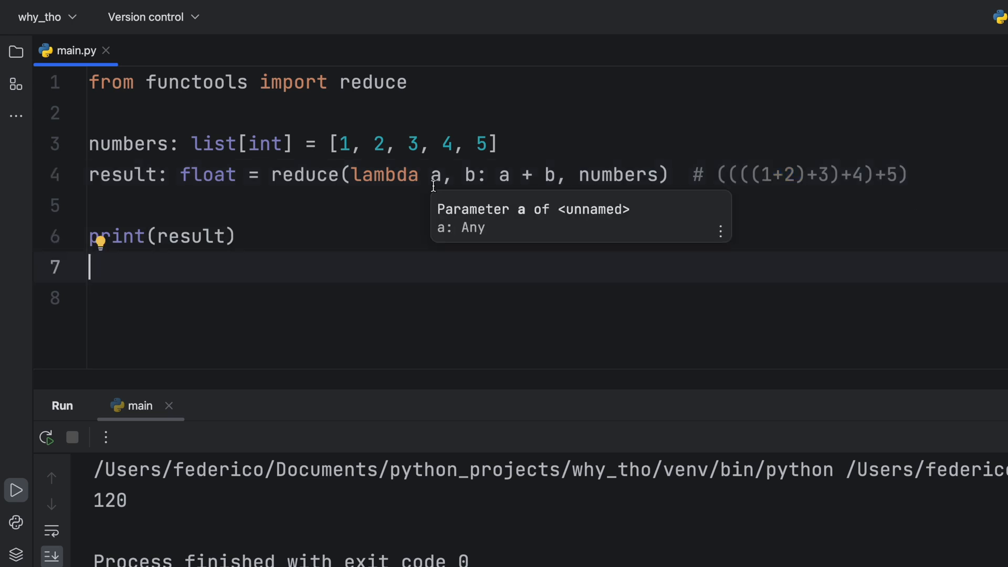
mouse_move(682, 190)
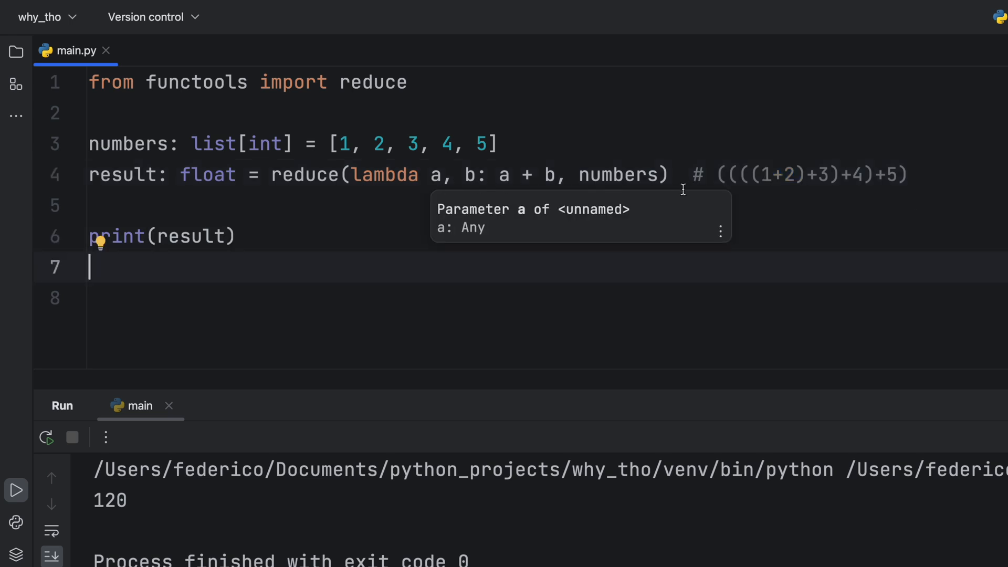
mouse_move(831, 200)
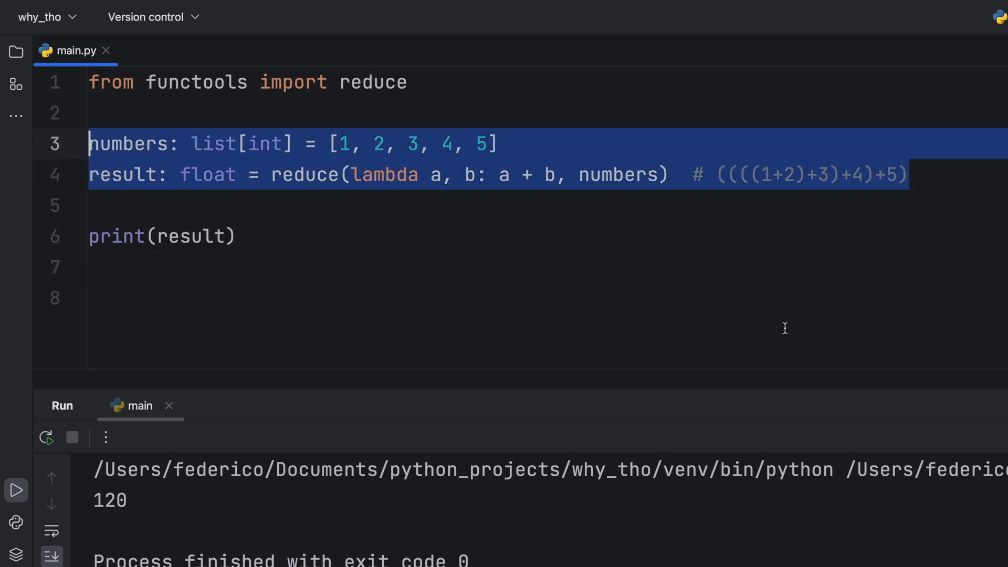
Step: Define 'strings: list[str] =' holding 'a1', 'b2', 'c3', 'd4', 'e5'
text(strings)
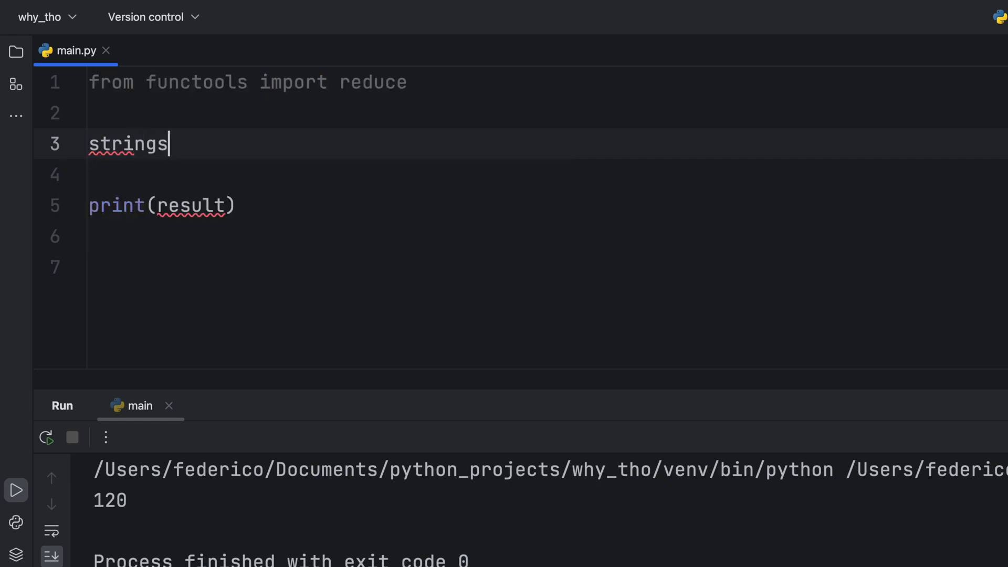
text(:)
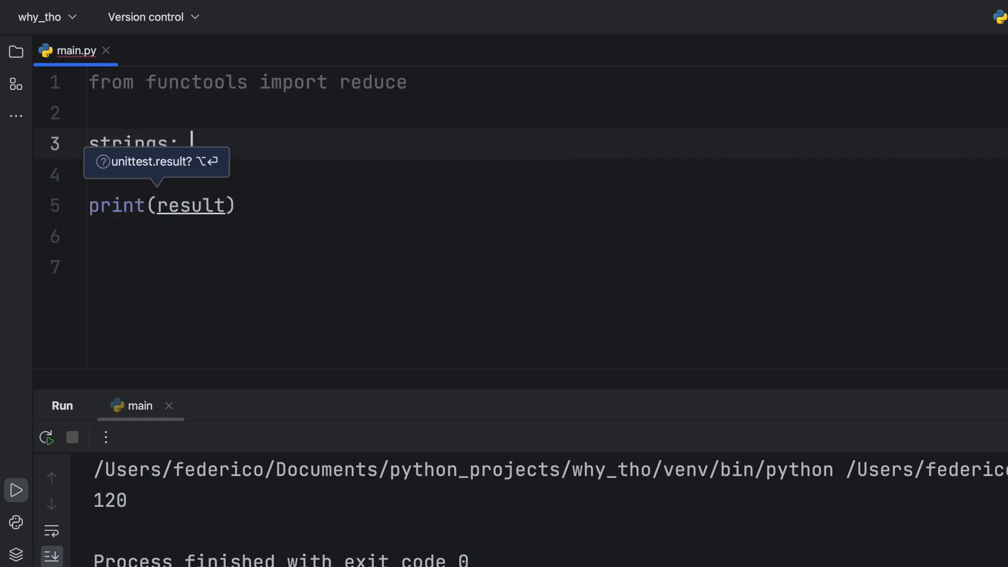
text(list[])
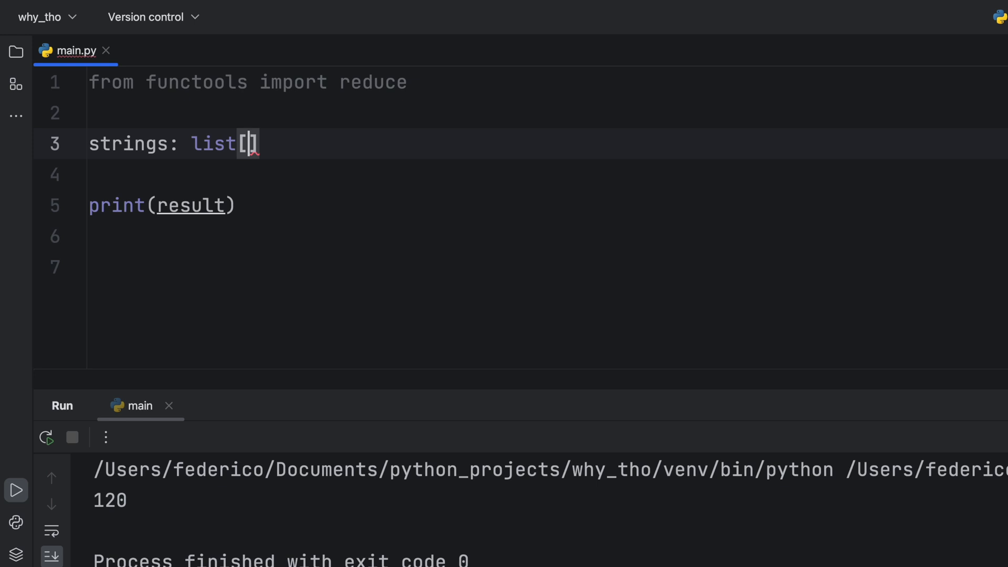
text(str] = [])
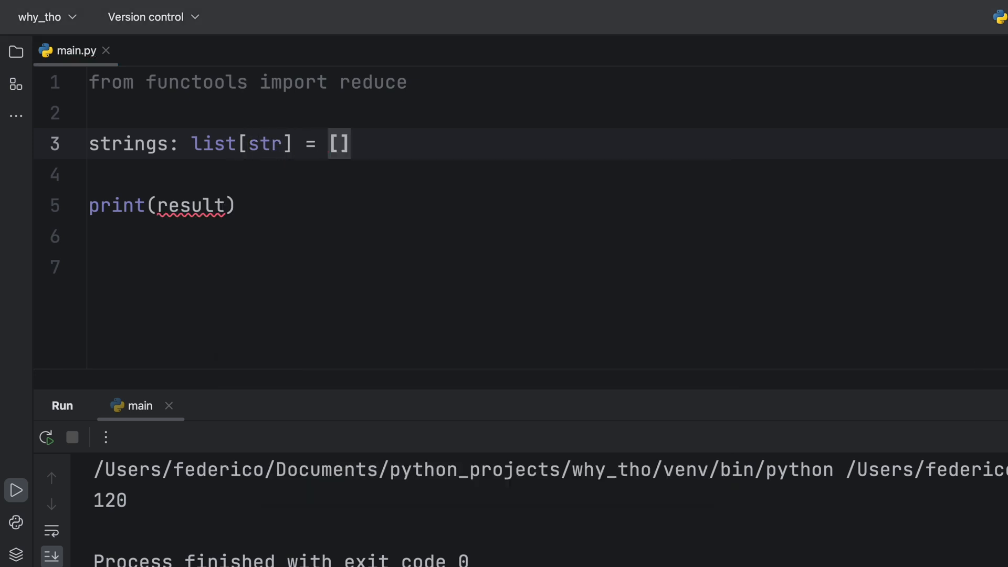
click(379, 143)
text('a1', 'b2', 'c3', 'd4', 'e5)
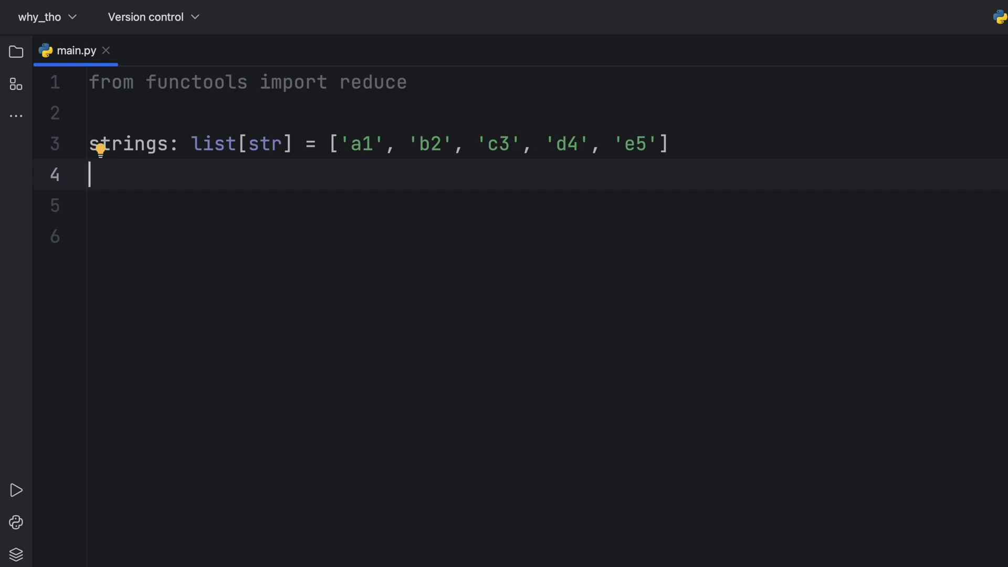
Step: Start 'result: str = reduce(lambda a, b:' for the strings reduction
text(result: str)
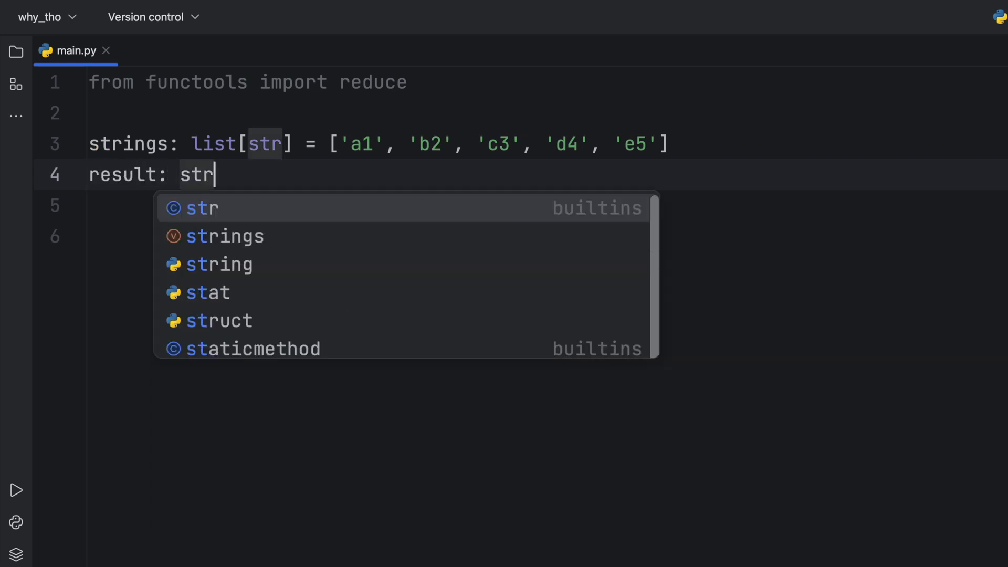
text(=)
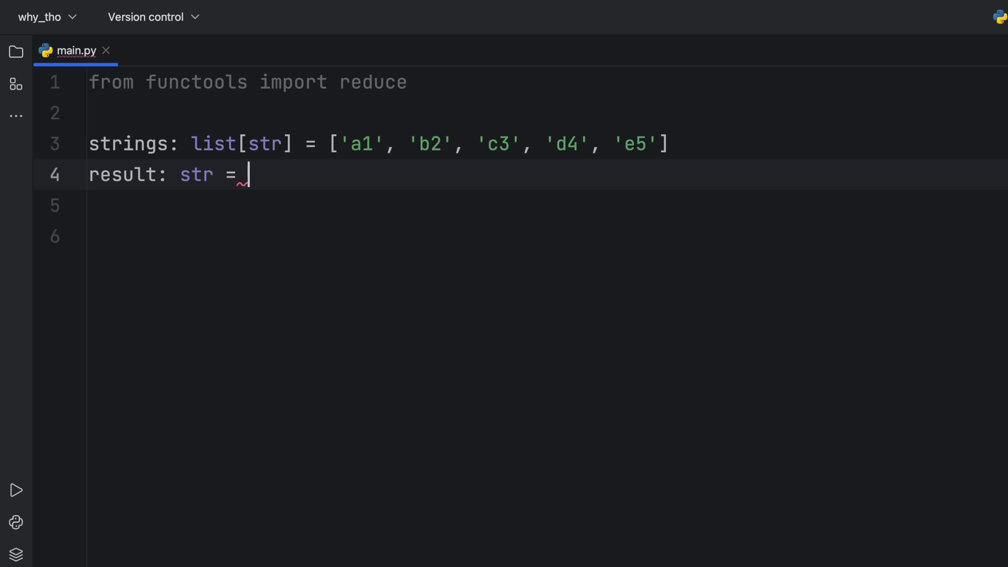
text(reduce())
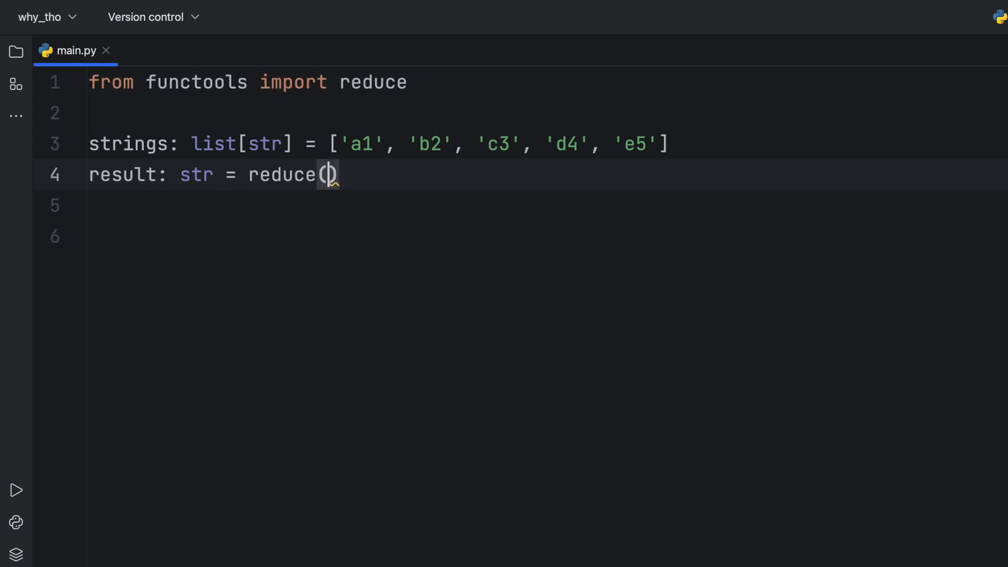
text(lambd)
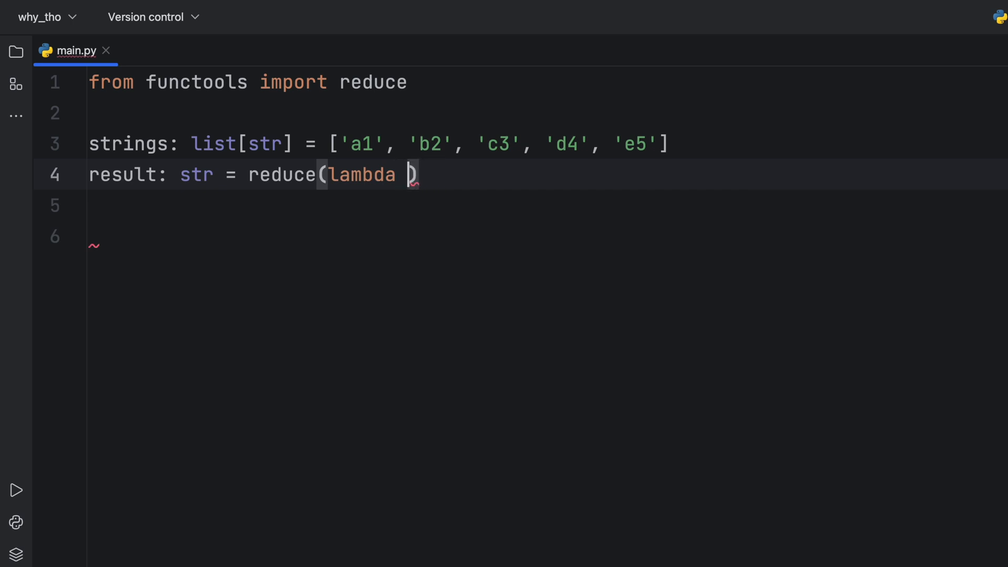
text(a, b:)
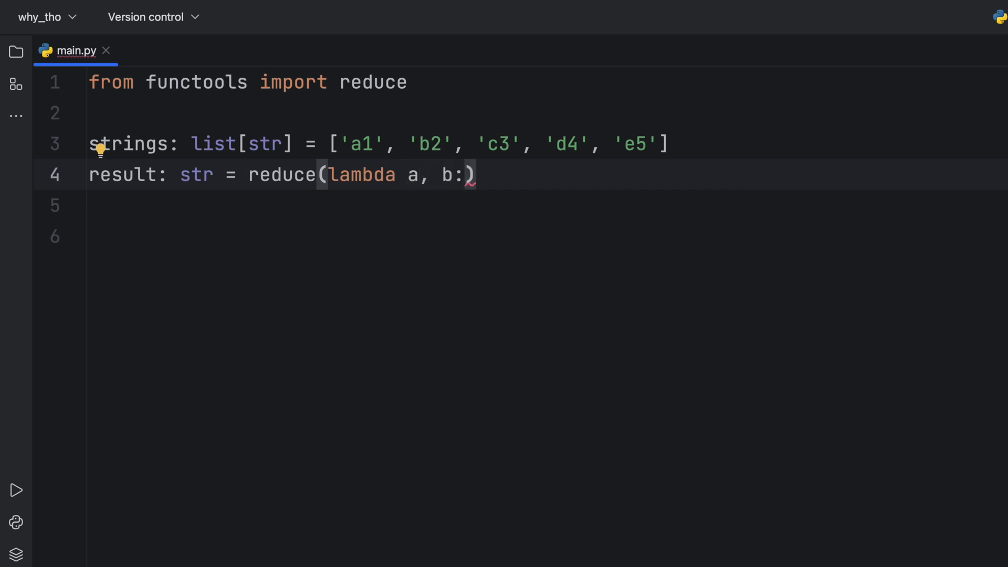
Step: Complete the lambda as f'{a}-{b}' over strings, joining items with dashes
text(f')
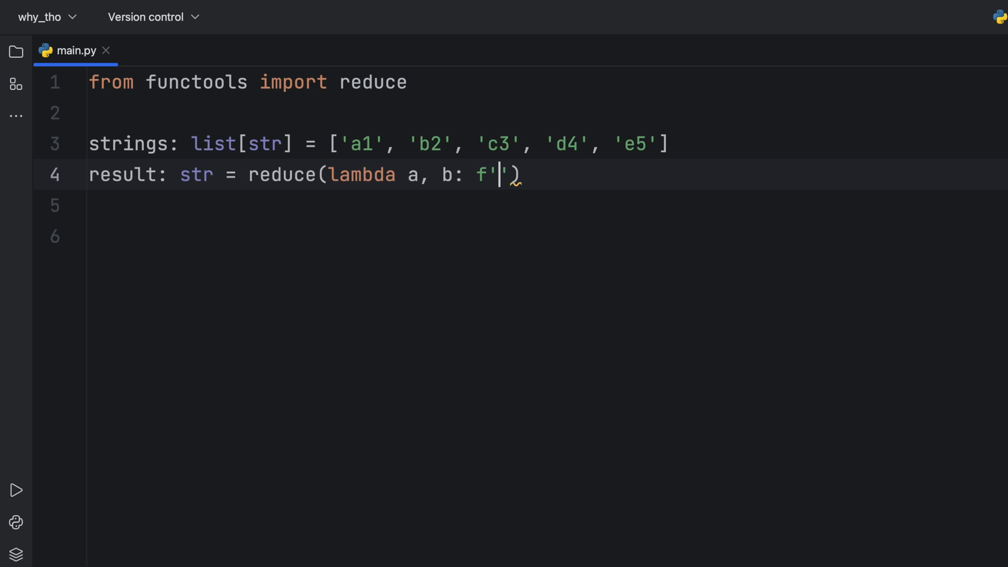
text({a}-)
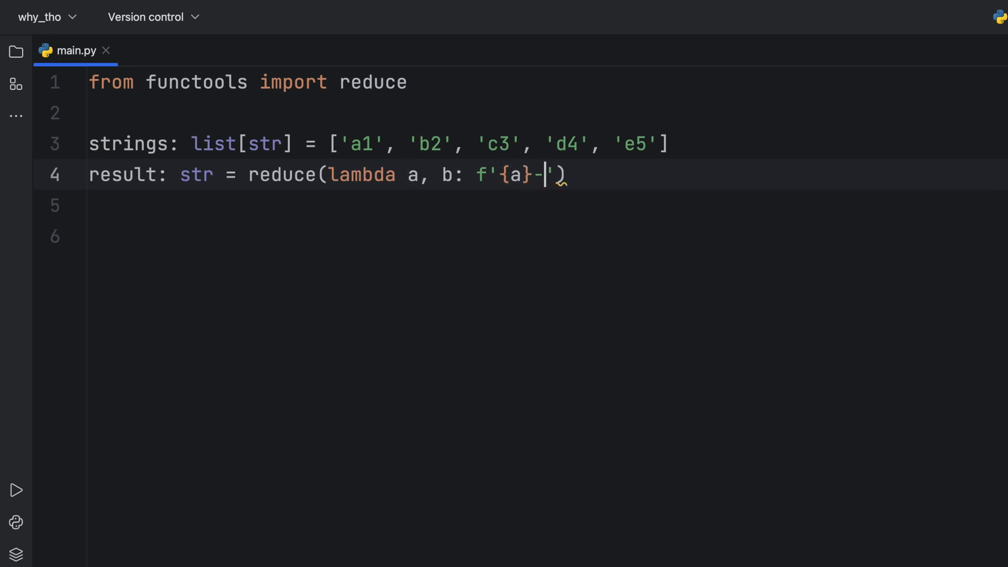
text({b}',)
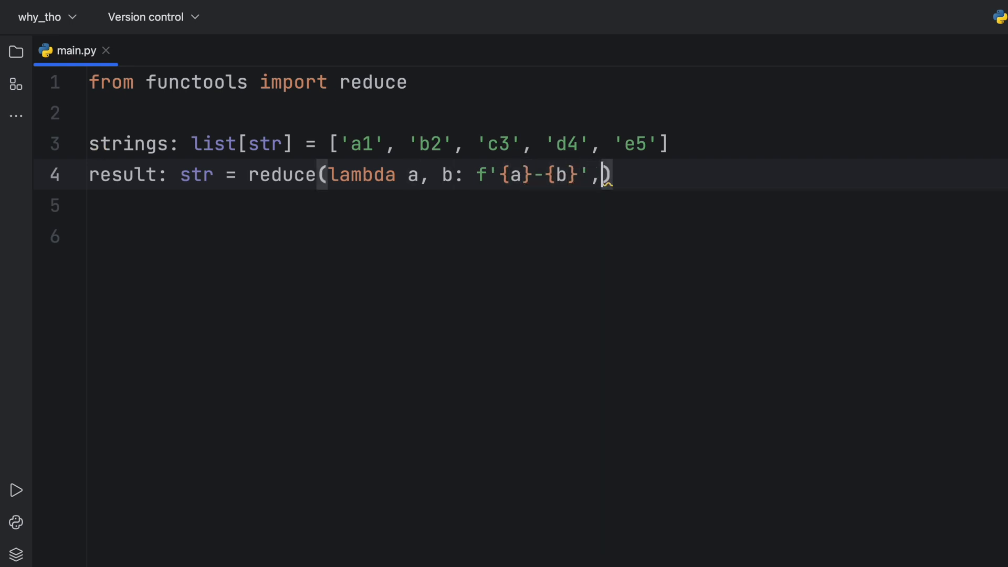
text(strings)
click(519, 206)
text(print(result))
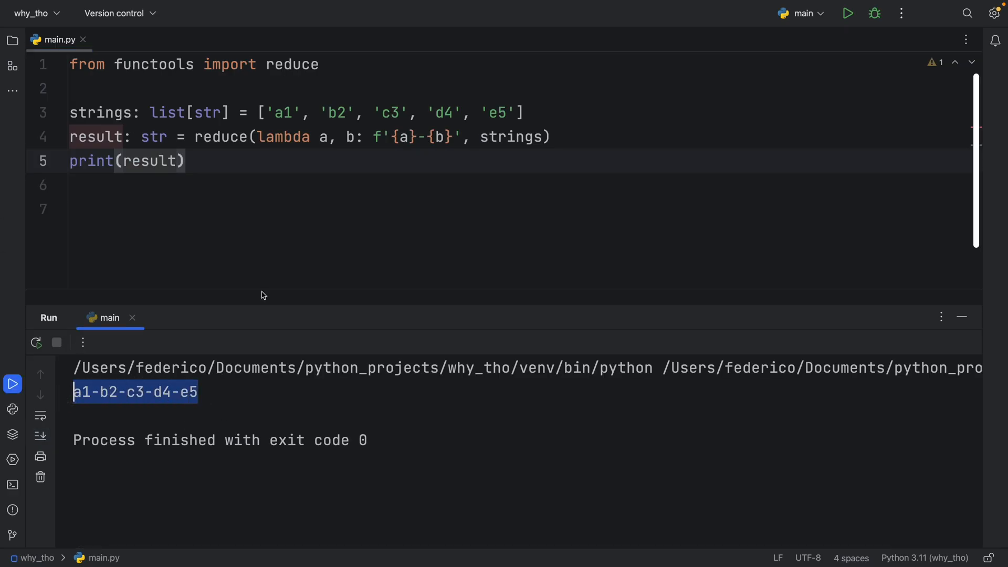
double_click(152, 161)
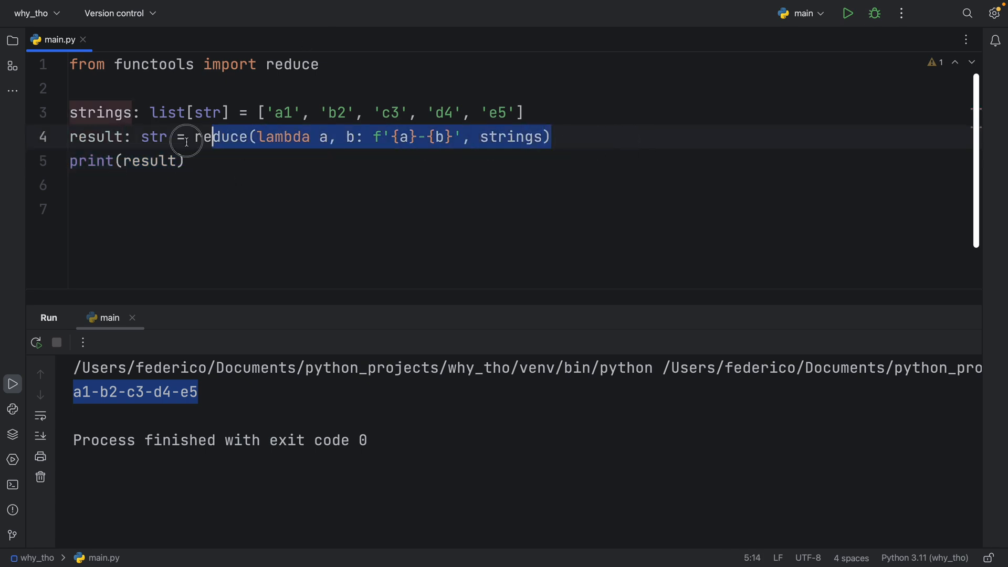
click(187, 160)
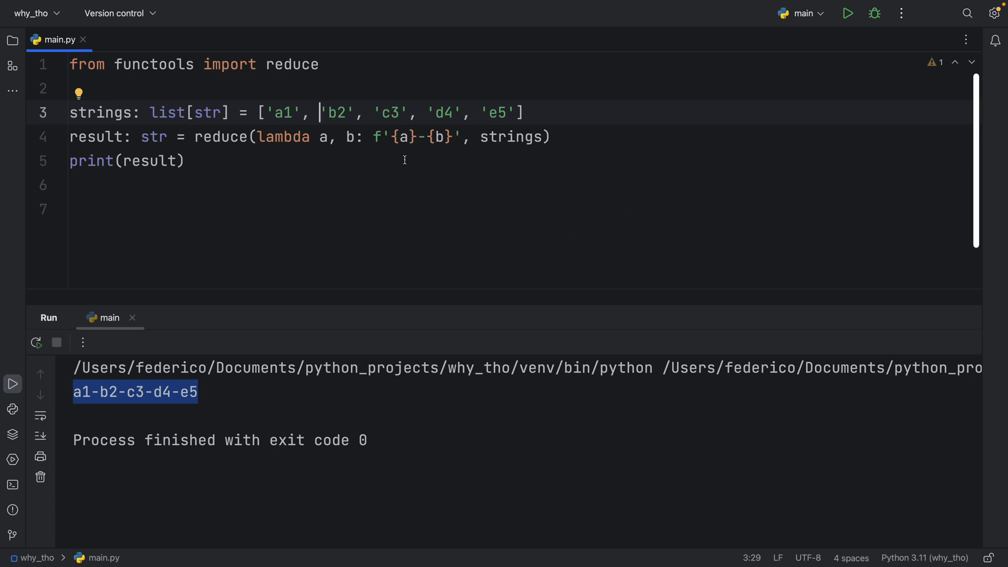
double_click(388, 112)
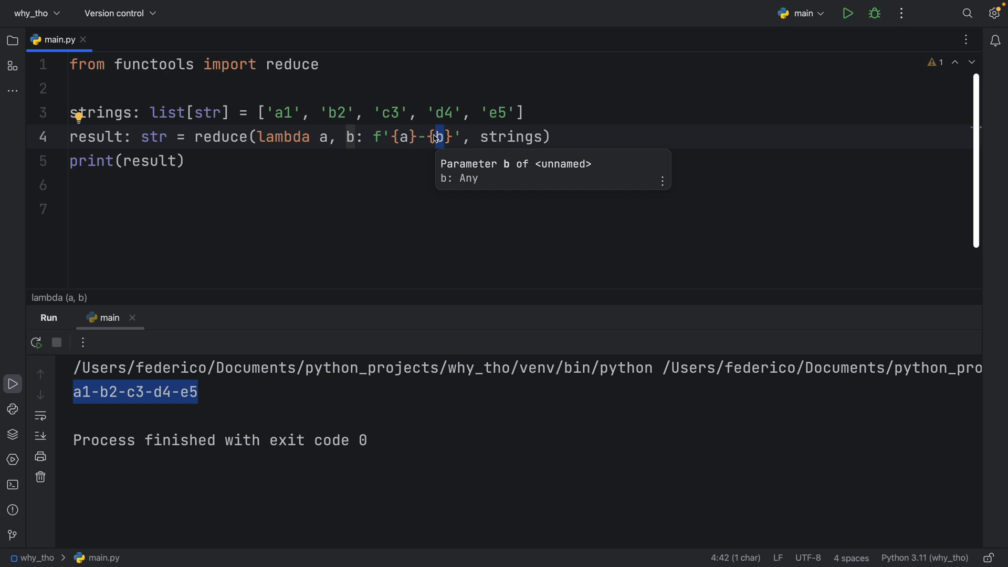
click(538, 136)
text(, 'INI)
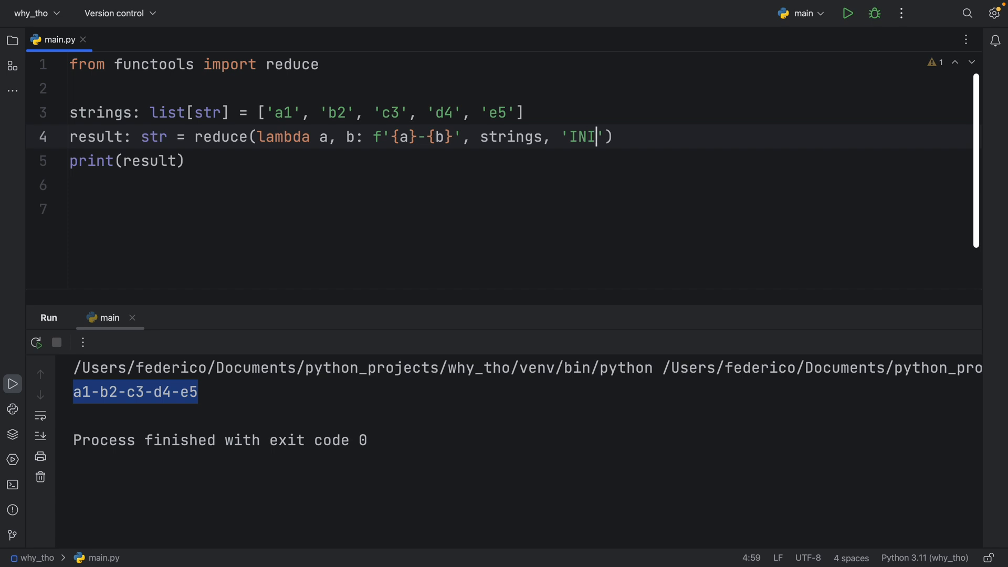
Step: Give reduce the initial value 'INIT' and empty the strings list
text(T)
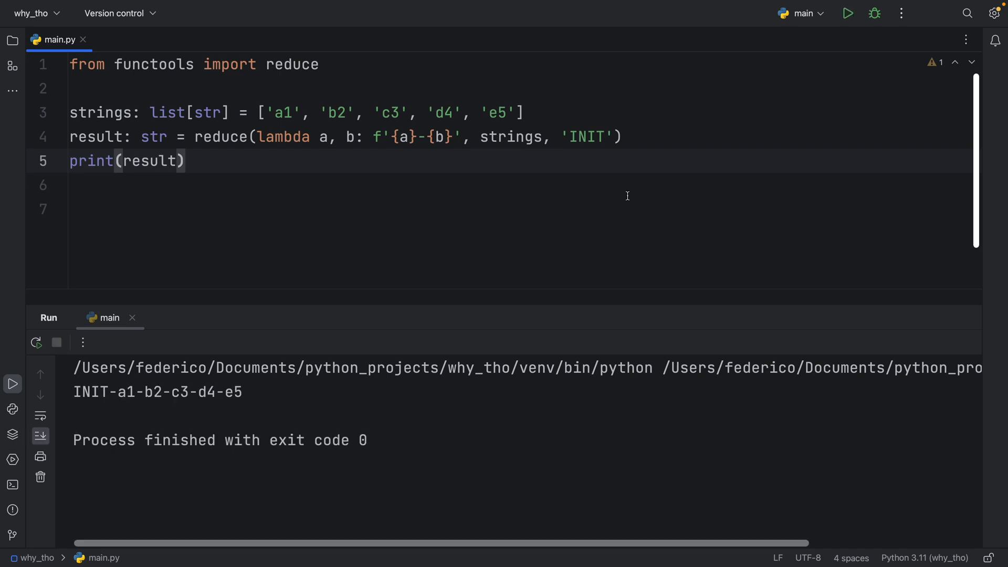
double_click(89, 392)
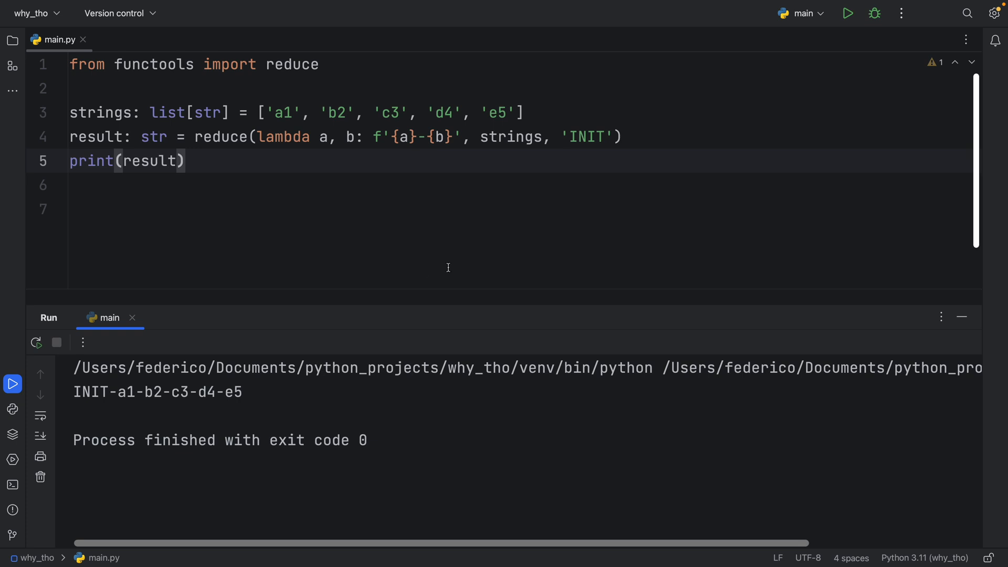
mouse_move(416, 417)
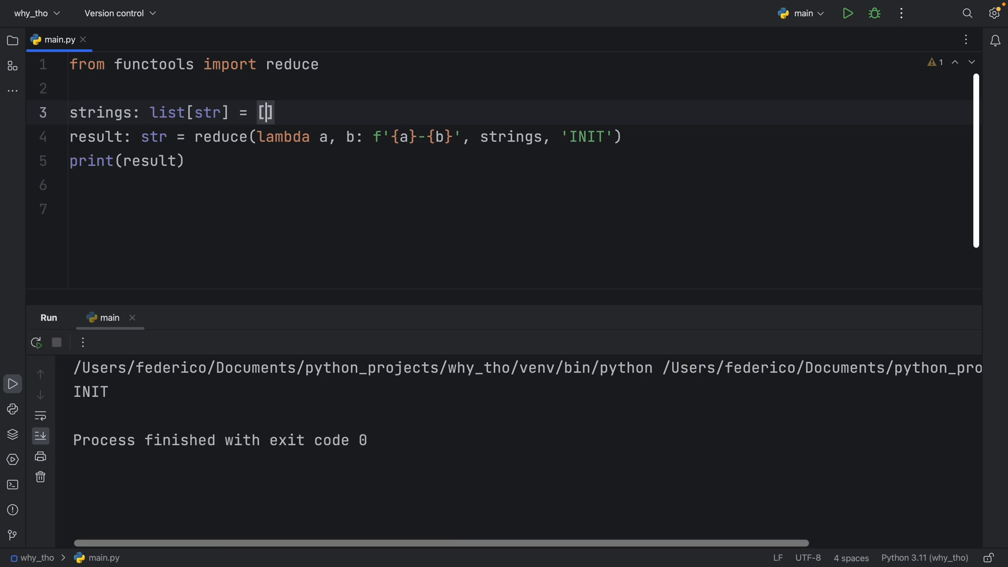
Step: Restore the five strings in the list and rerun to print INIT-a1-b2-c3-d4-e5
double_click(588, 136)
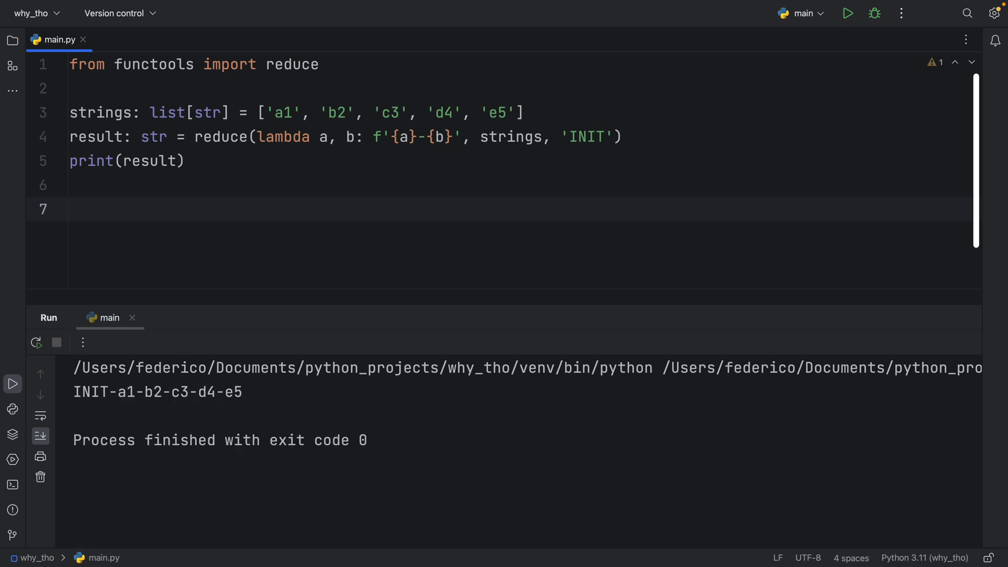
click(70, 209)
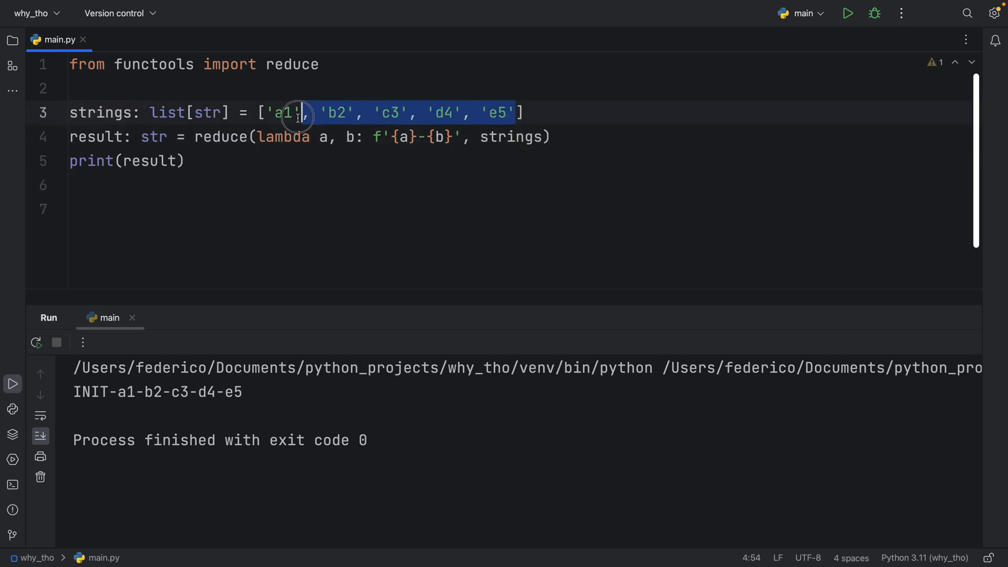
key(Delete)
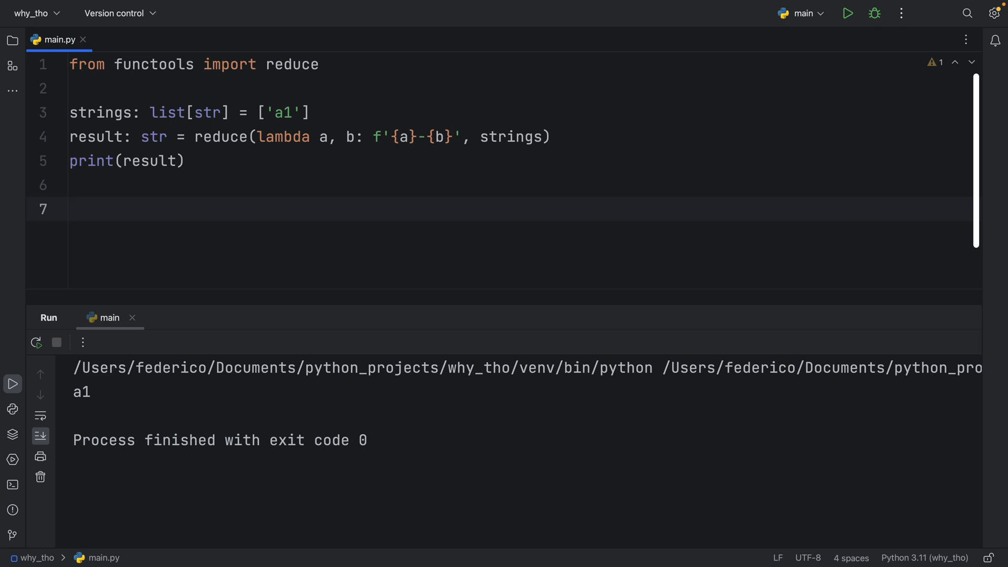
mouse_move(629, 205)
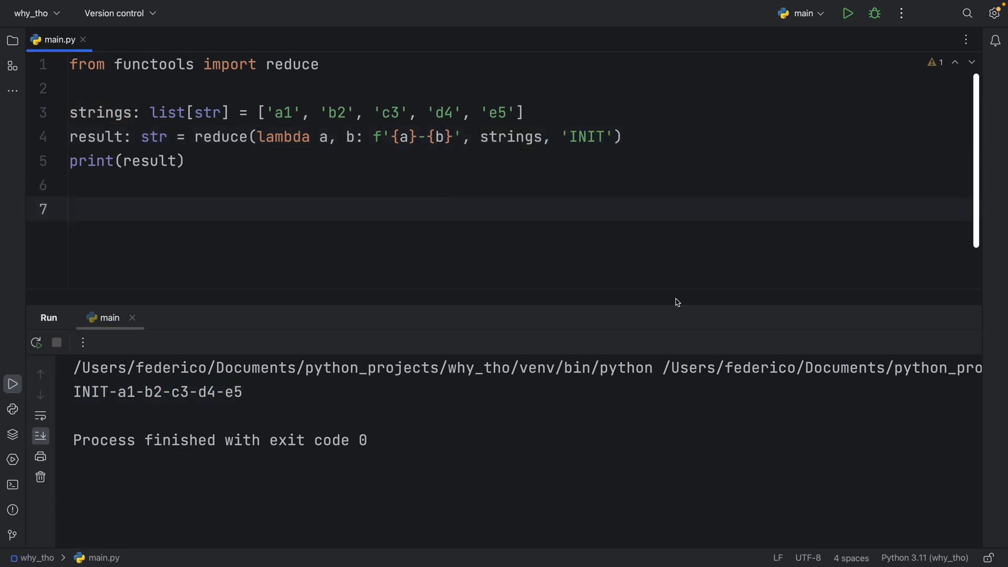
click(70, 209)
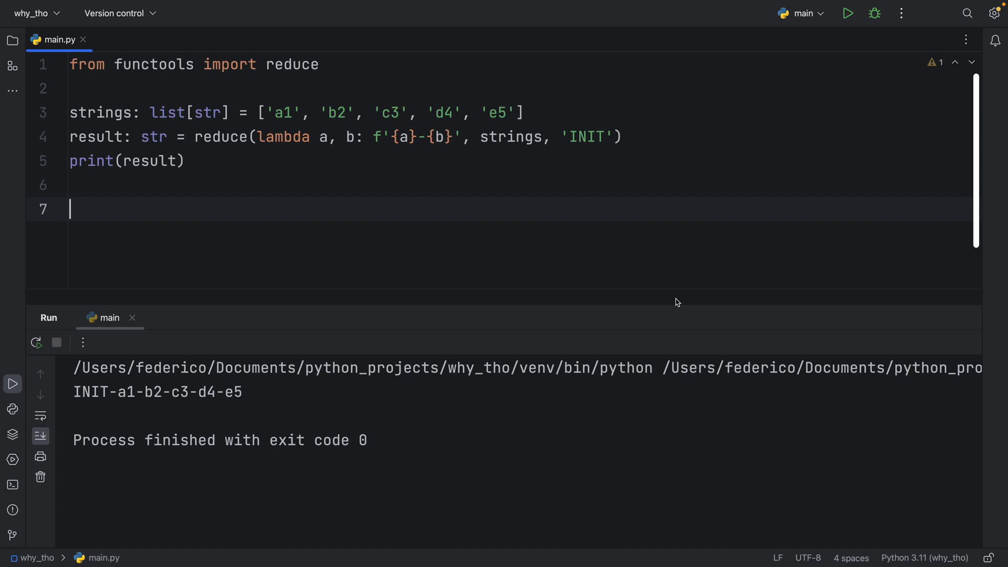